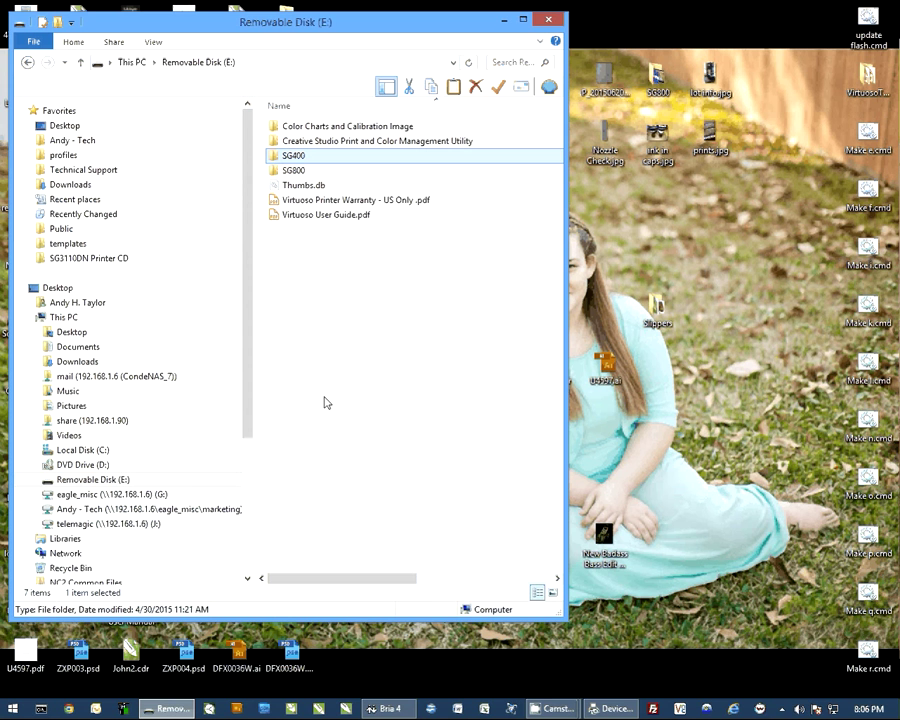
Step: Open E:\SG800\Test Print\SG800-print-test.zip and copy its three files onto the desktop
left_click(293, 170)
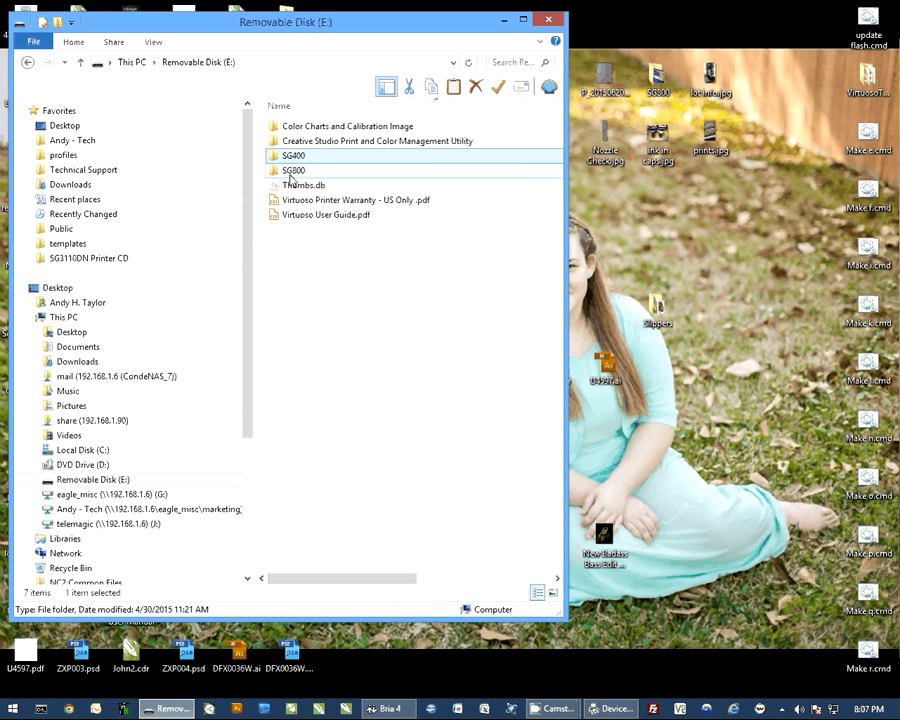
double_click(293, 170)
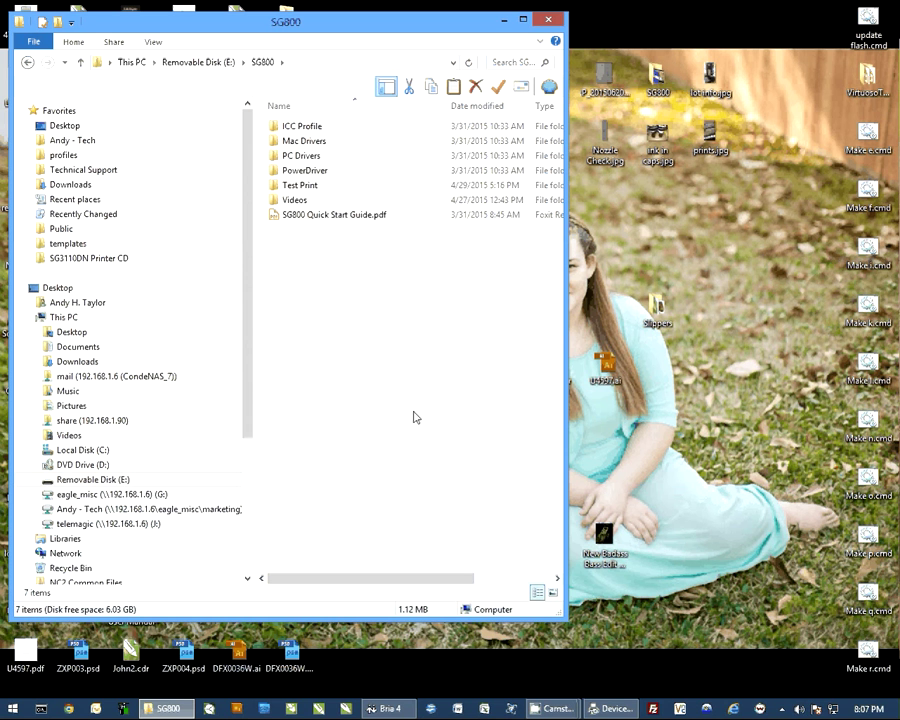
left_click(300, 185)
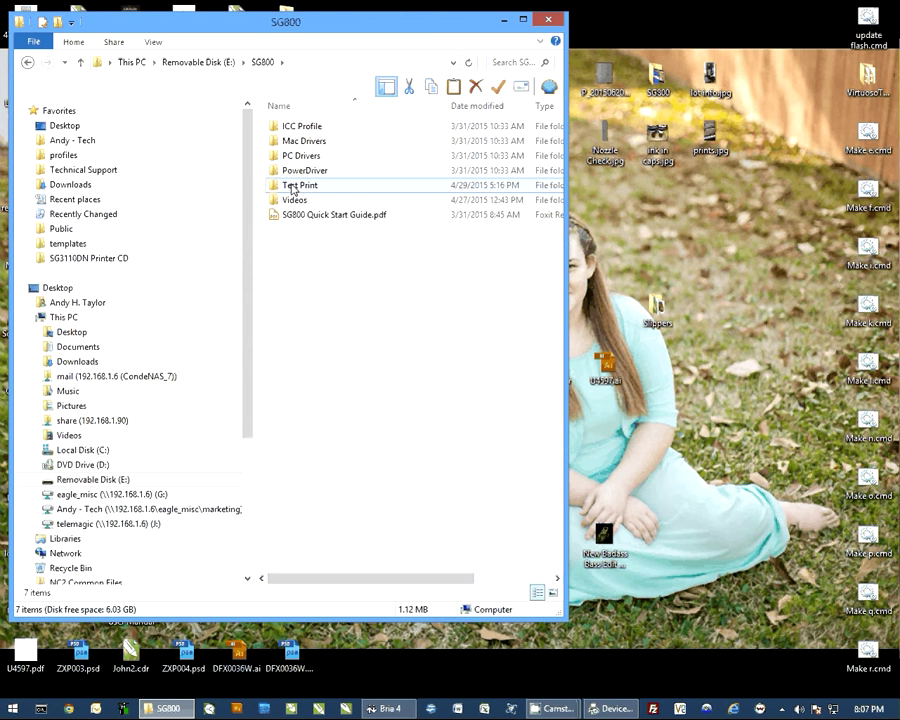
double_click(301, 185)
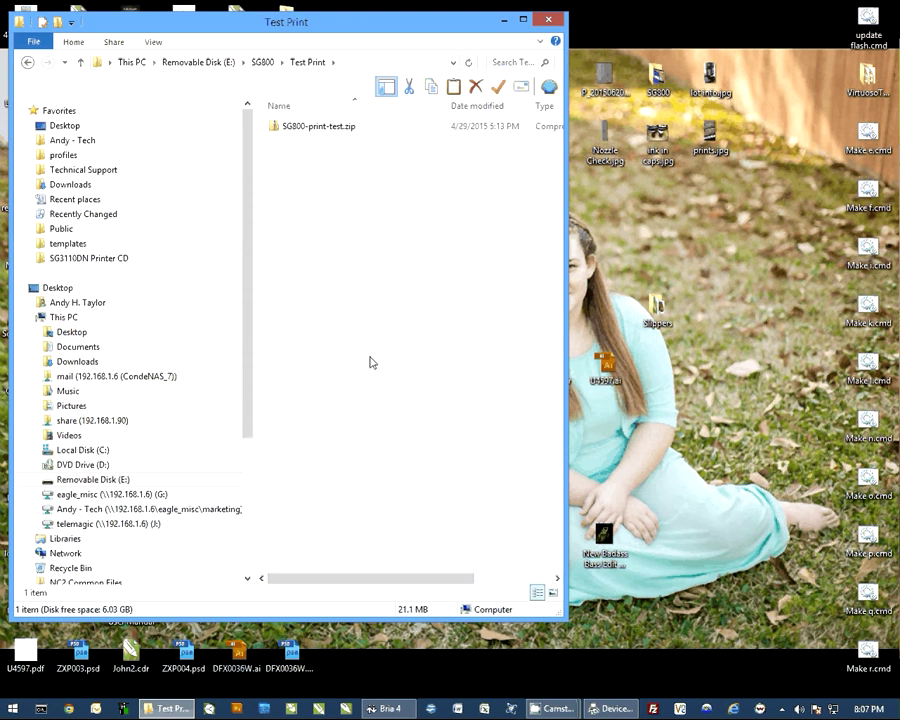
left_click(318, 126)
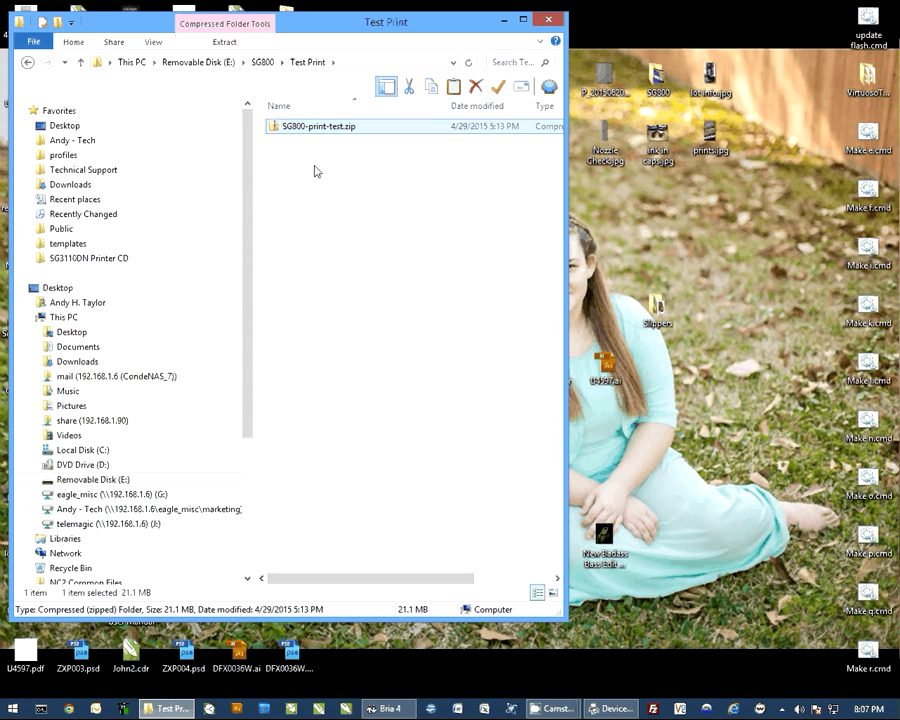
double_click(317, 126)
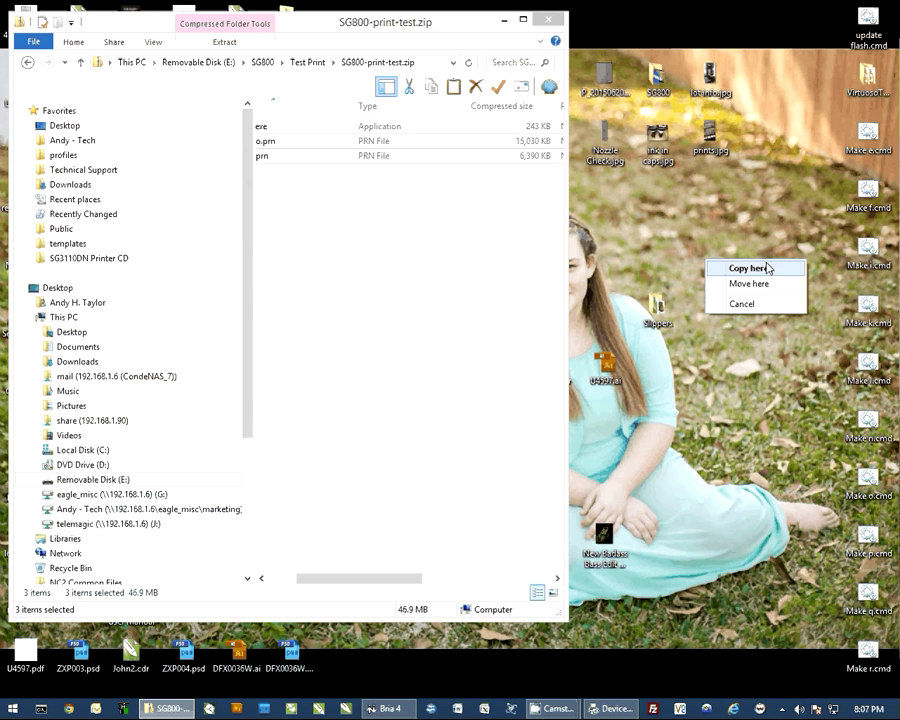
left_click(746, 268)
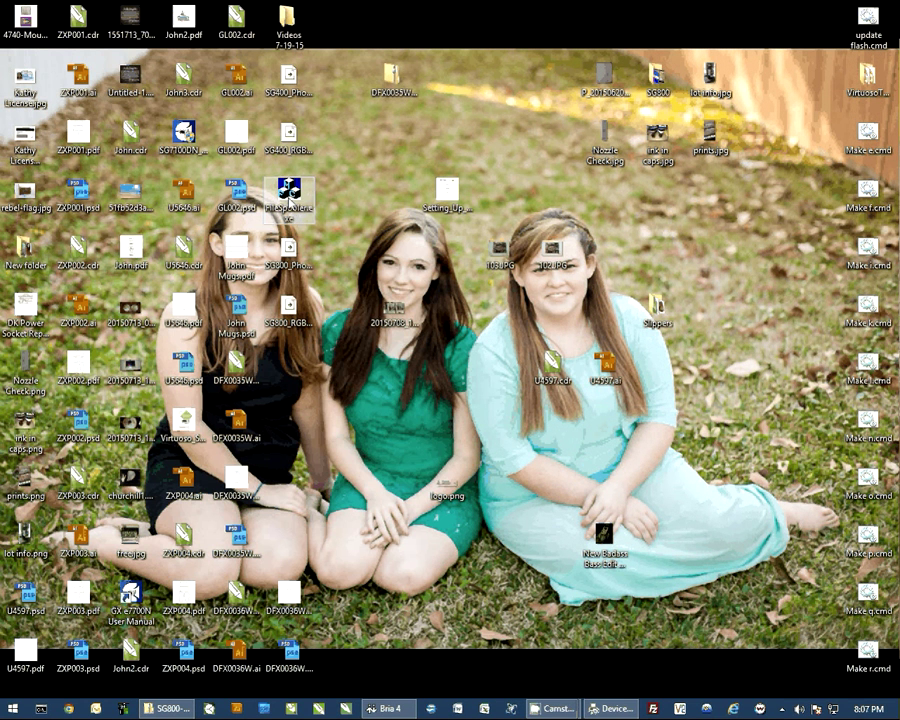
mouse_move(288, 195)
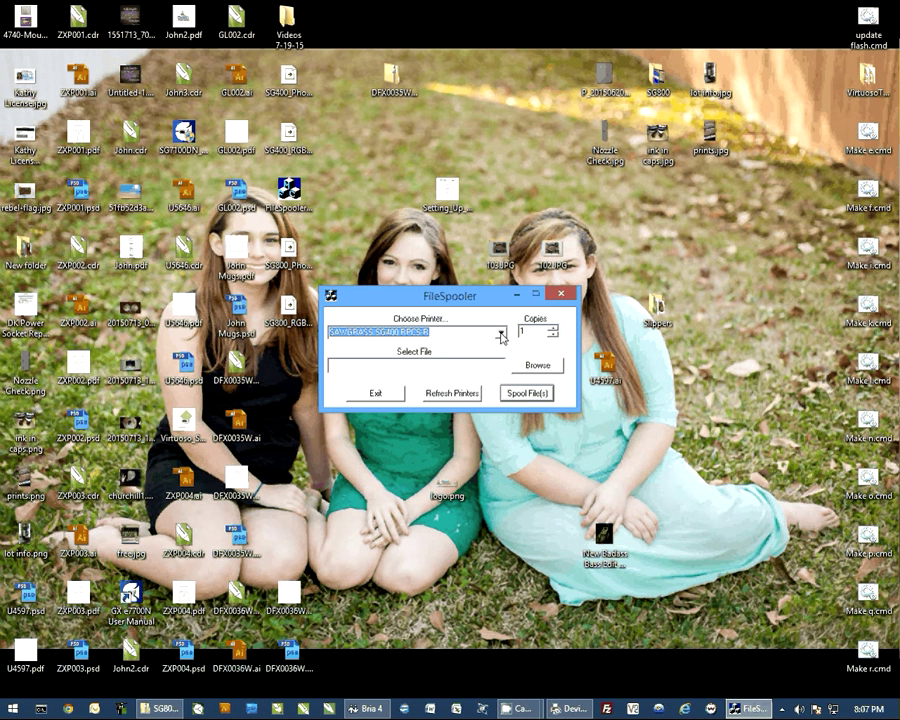
Step: Choose SAWGRASS SG800 RPCS-R as the printer and bring up the Browse file chooser
left_click(502, 332)
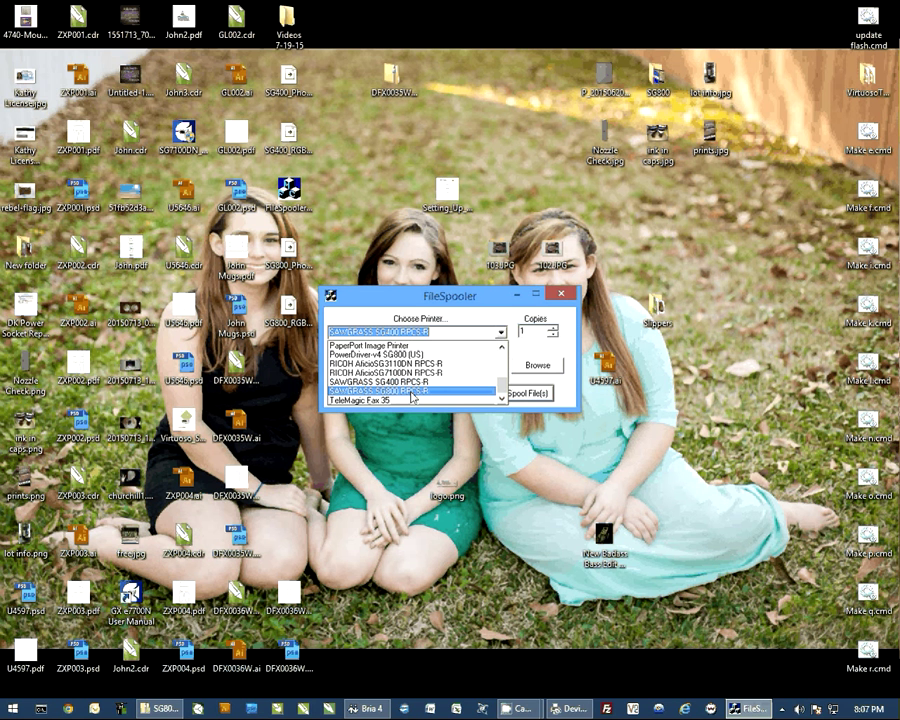
left_click(400, 382)
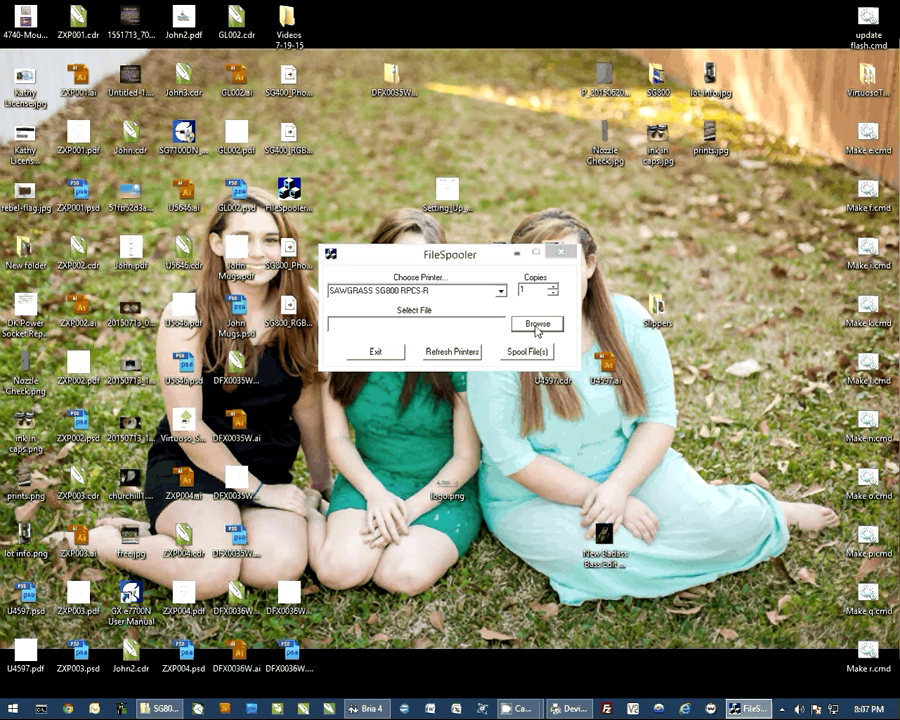
left_click(536, 324)
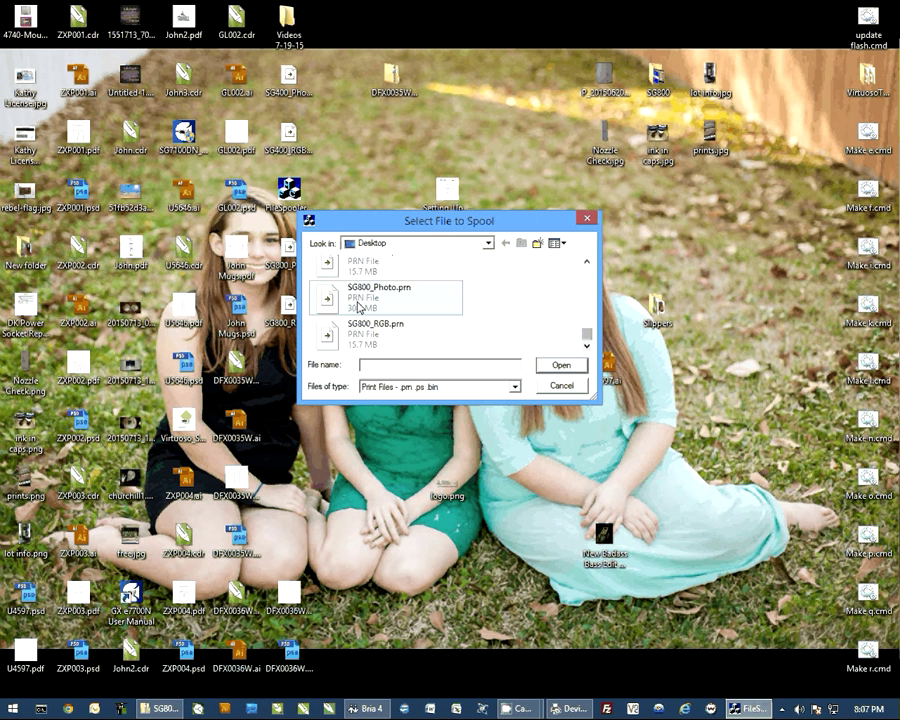
Step: Select SG800_Photo.prn on the desktop and open it as the file to spool
left_click(385, 325)
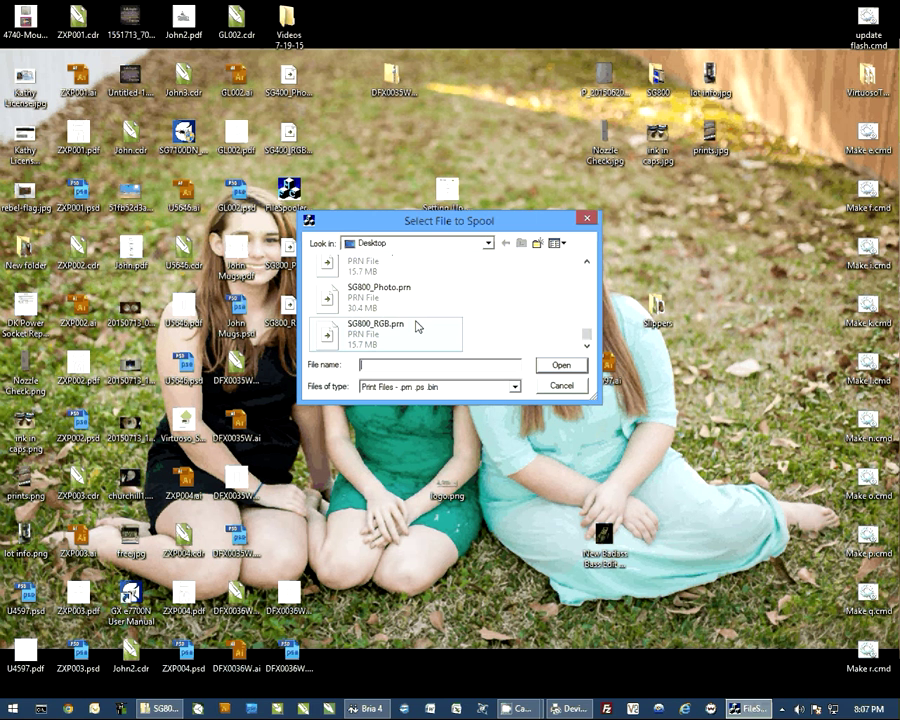
mouse_move(378, 297)
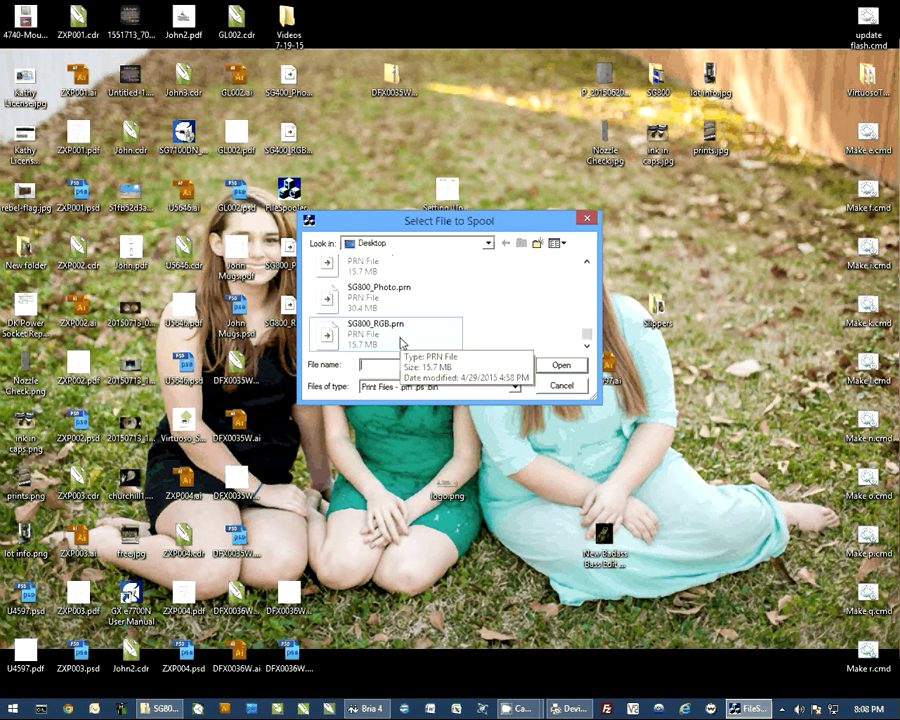
left_click(378, 297)
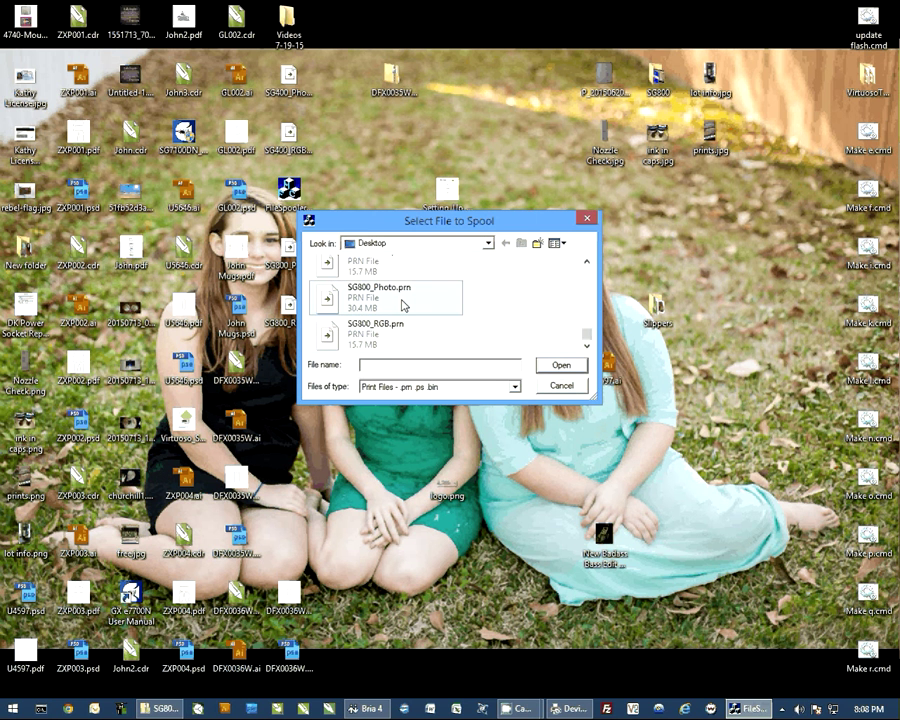
mouse_move(385, 302)
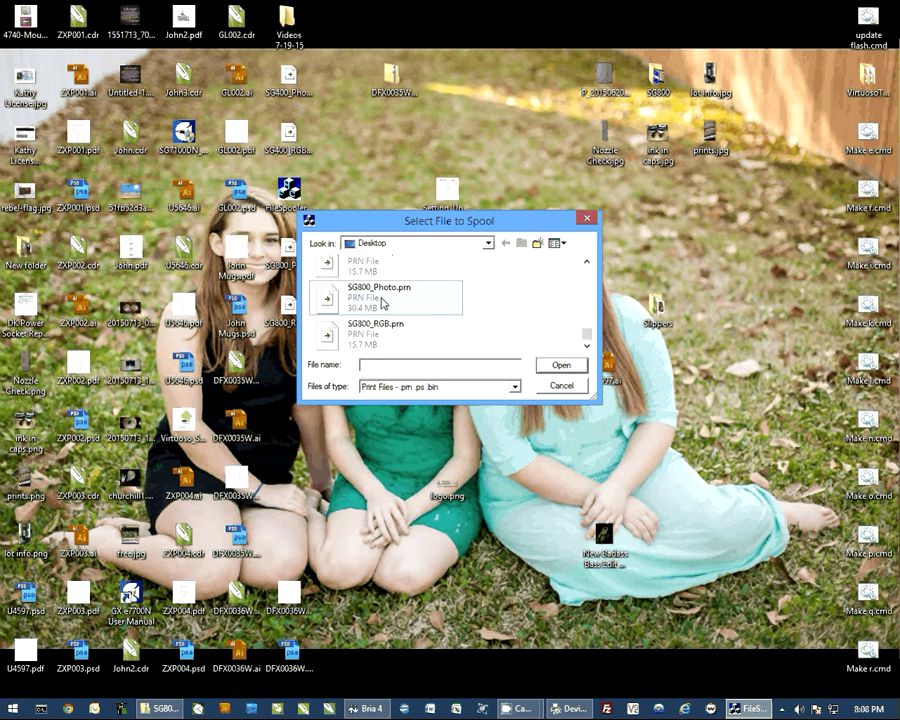
mouse_move(385, 295)
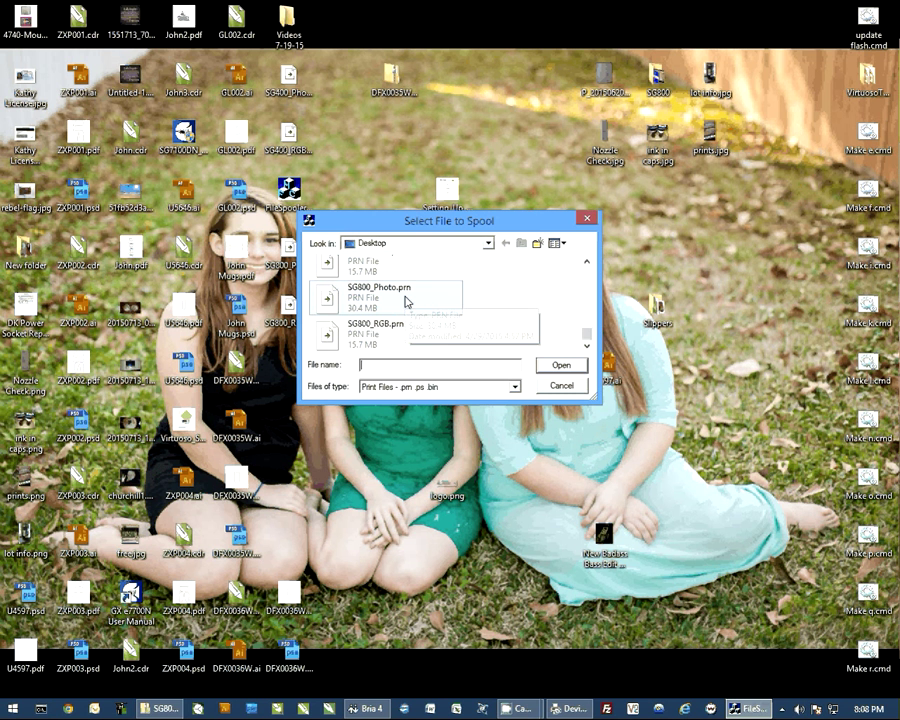
mouse_move(417, 328)
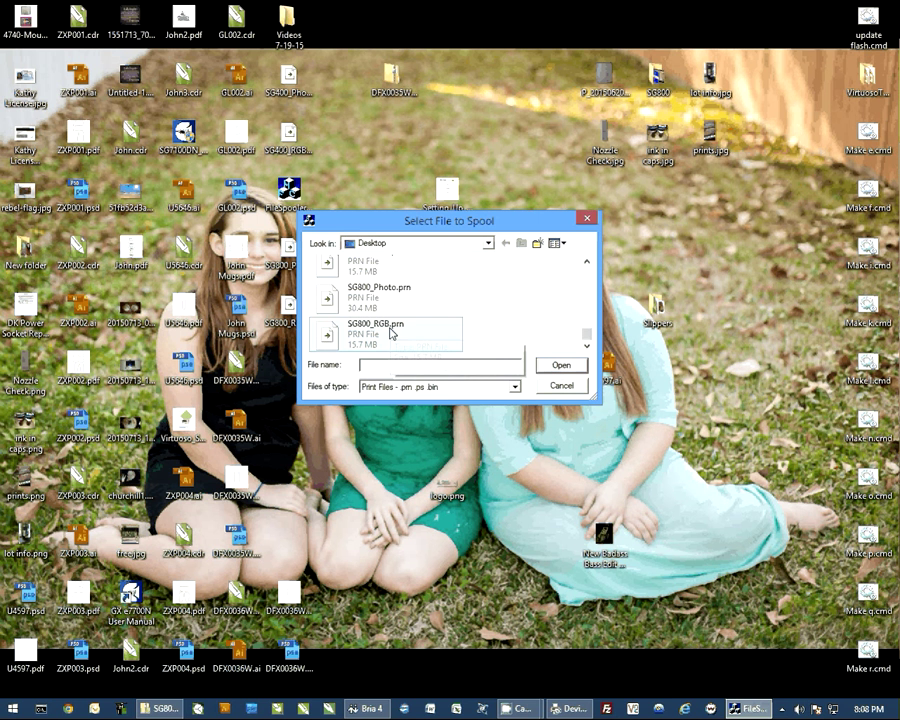
mouse_move(392, 330)
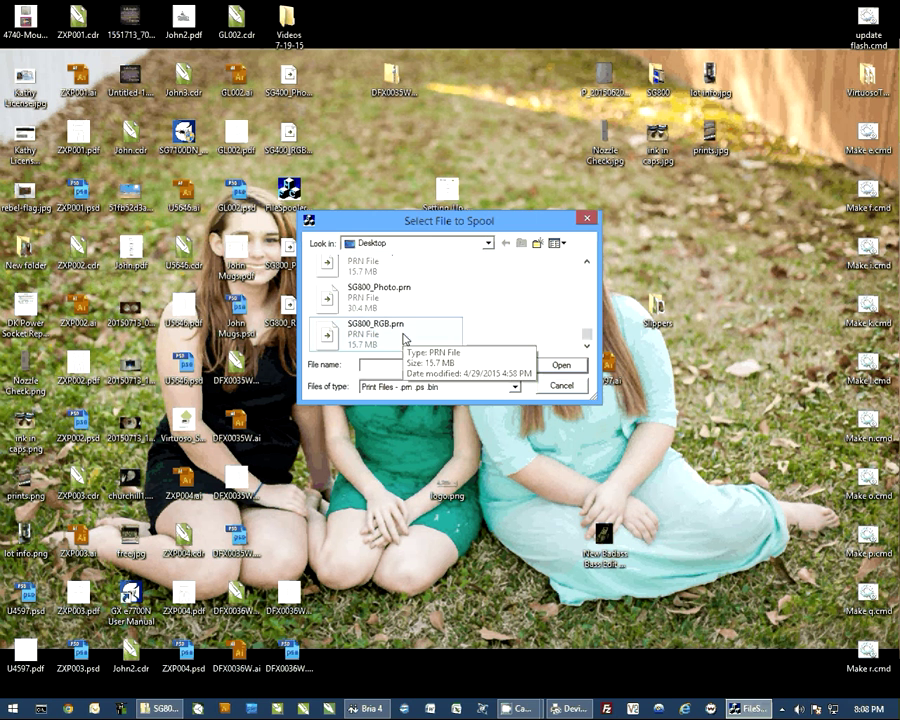
left_click(375, 292)
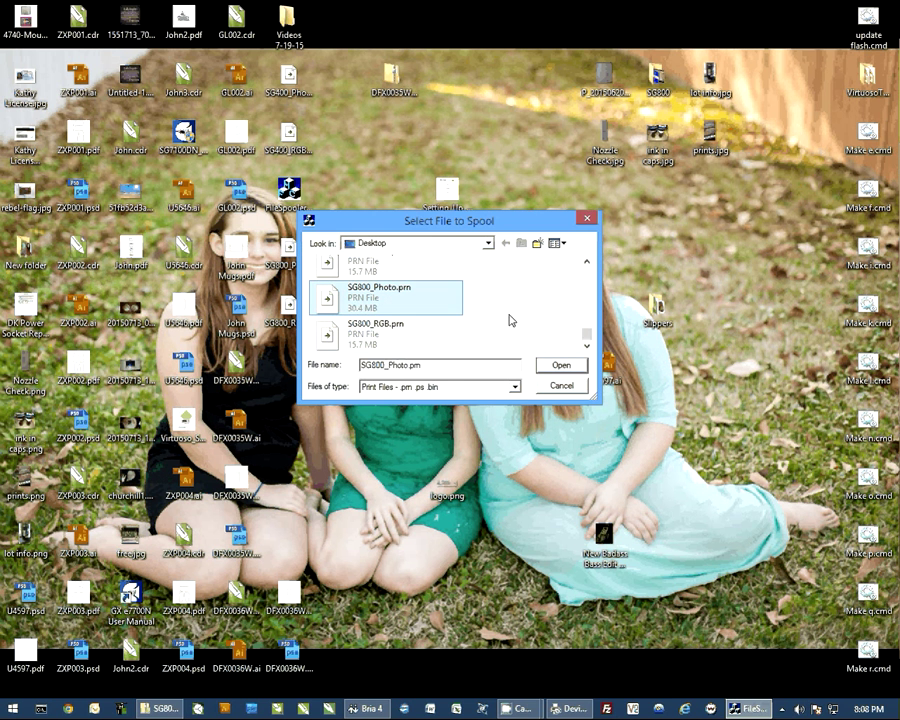
mouse_move(537, 335)
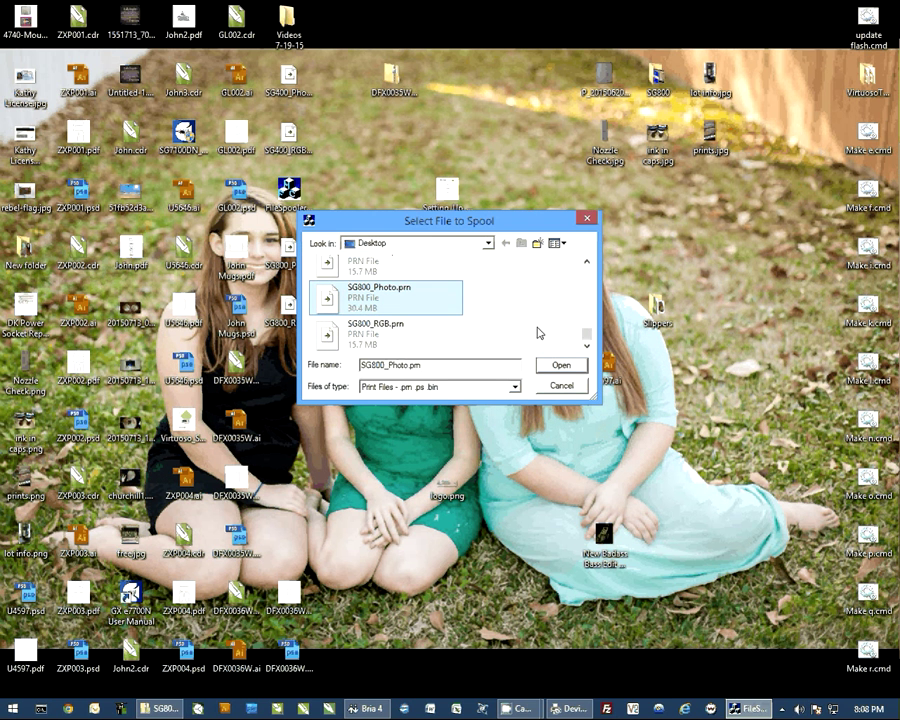
left_click(561, 364)
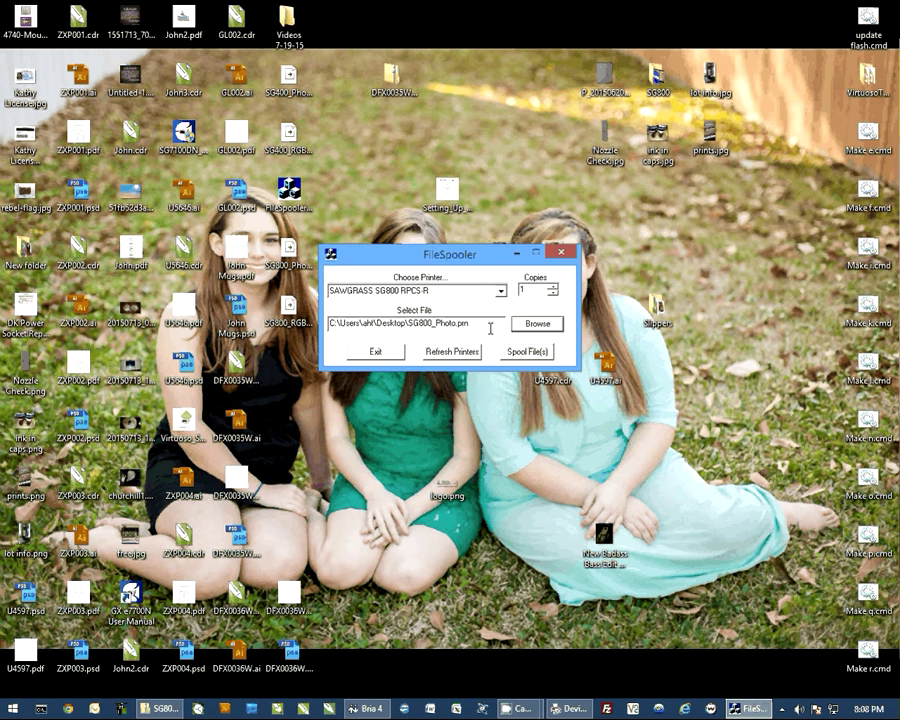
Step: Start spooling SG800_Photo.prn and move the Verify confirmation prompt higher
left_click(527, 351)
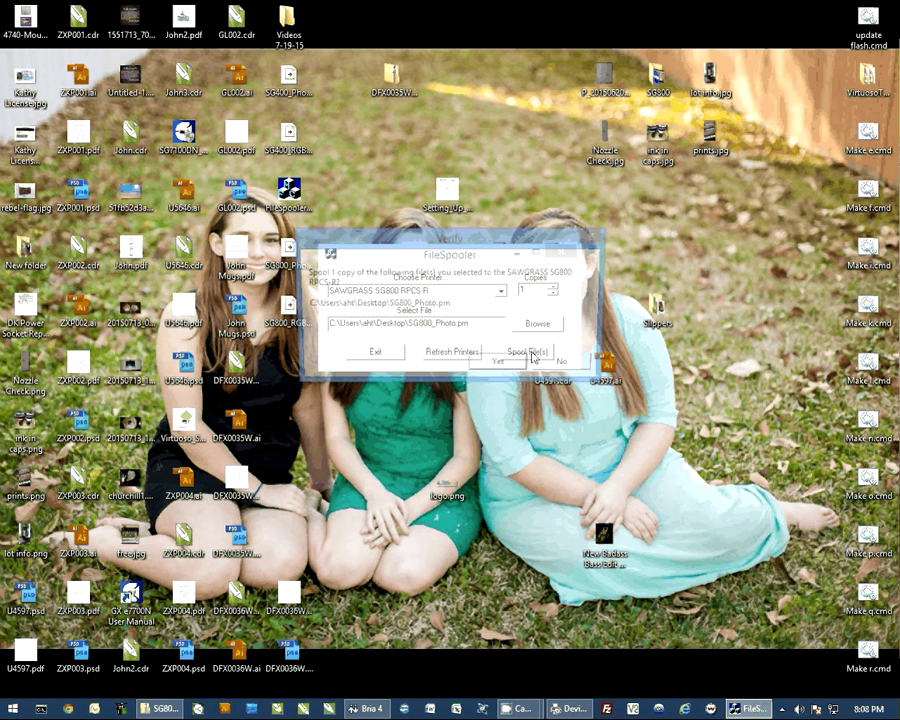
left_click(528, 351)
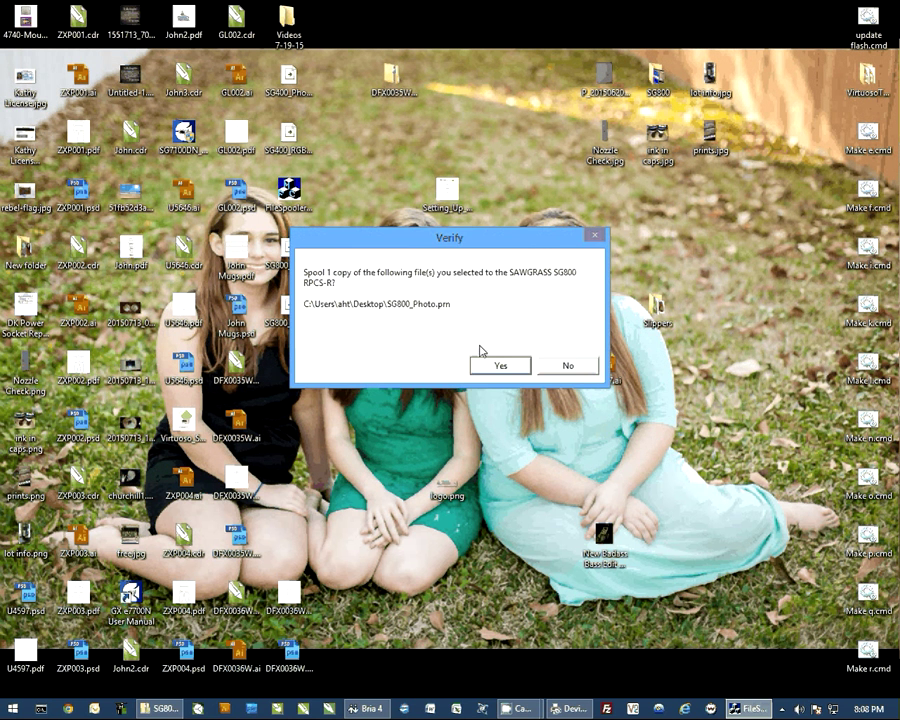
mouse_move(567, 363)
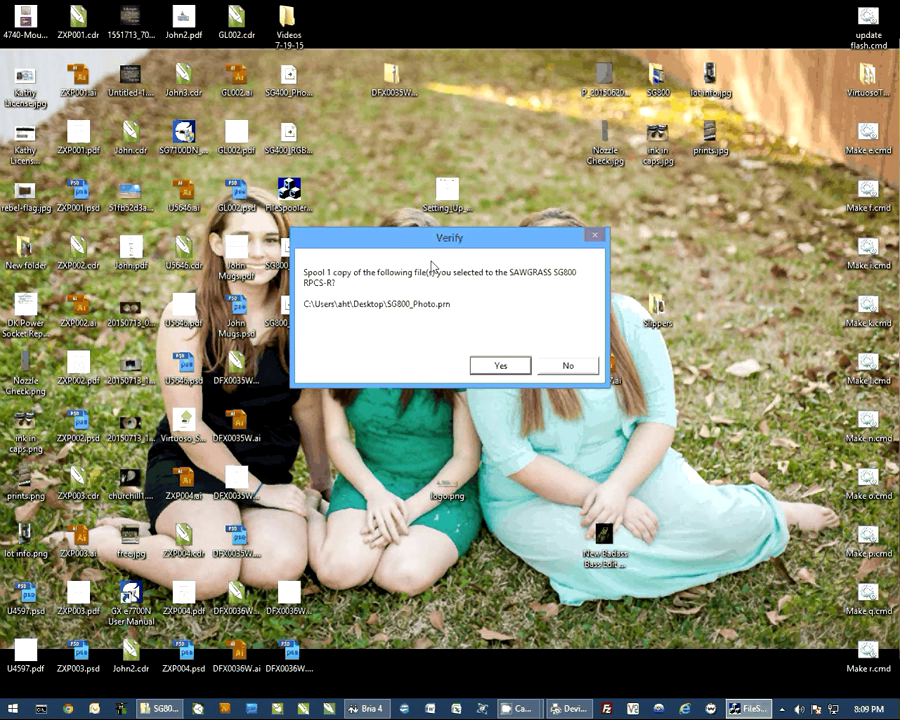
left_click_drag(450, 237, 462, 144)
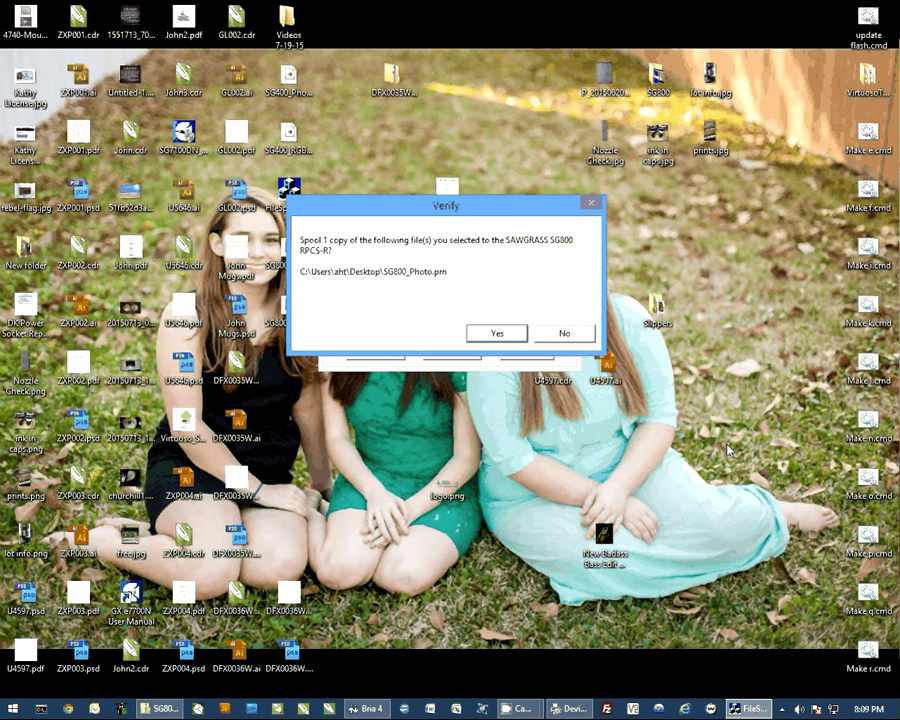
mouse_move(742, 446)
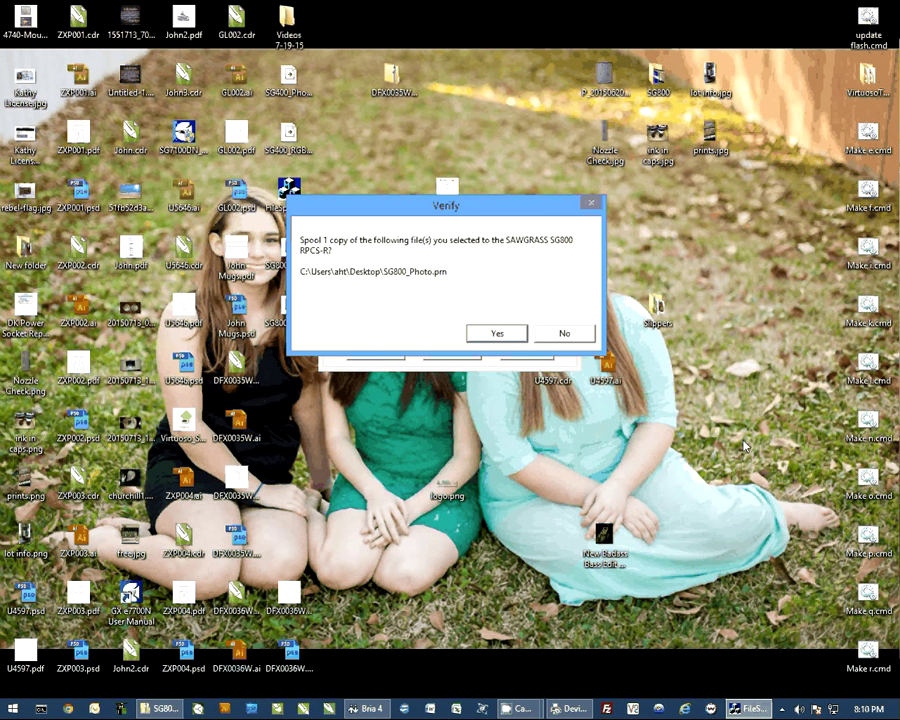